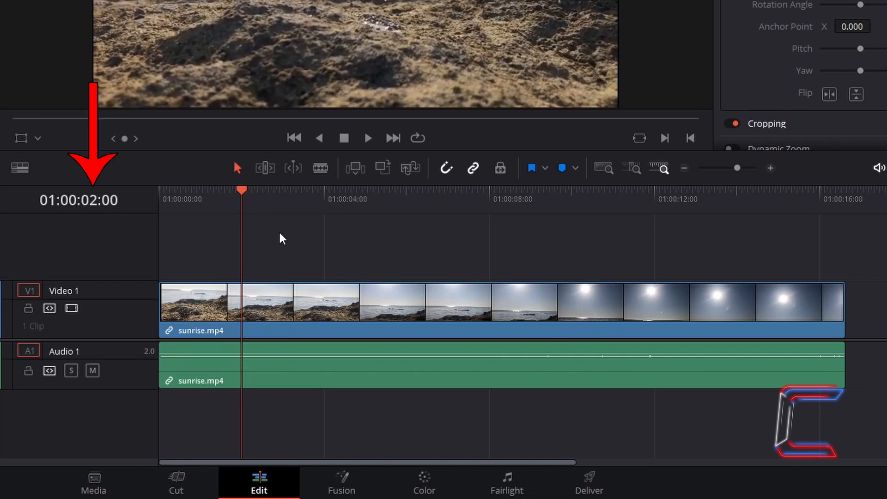
mouse_move(320, 167)
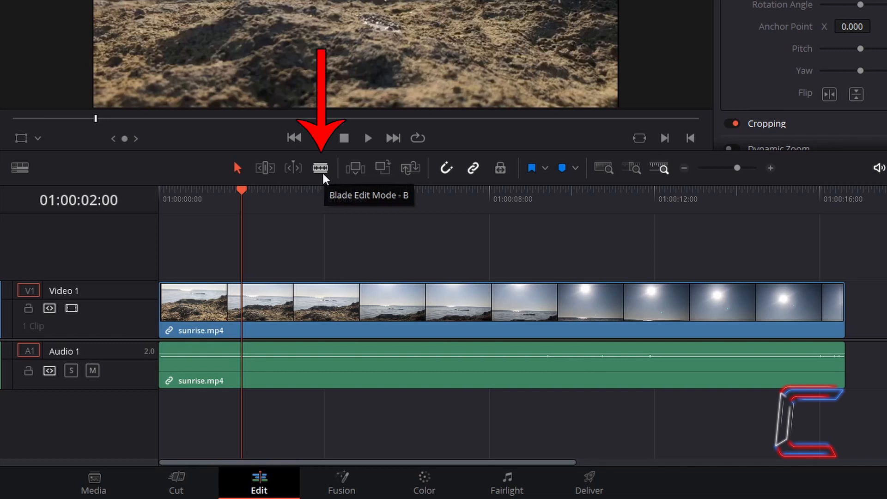
Step: Blade the sunrise.mp4 clip at 01:00:02:00 into two clips
click(319, 167)
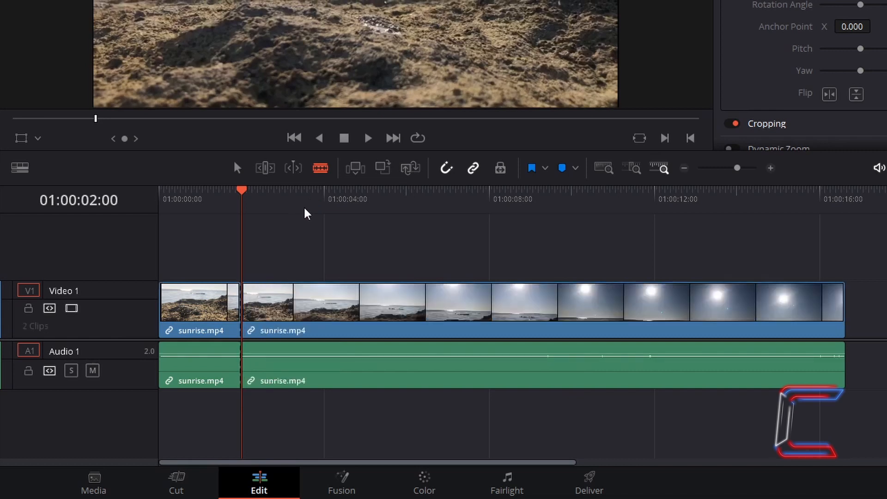
mouse_move(236, 168)
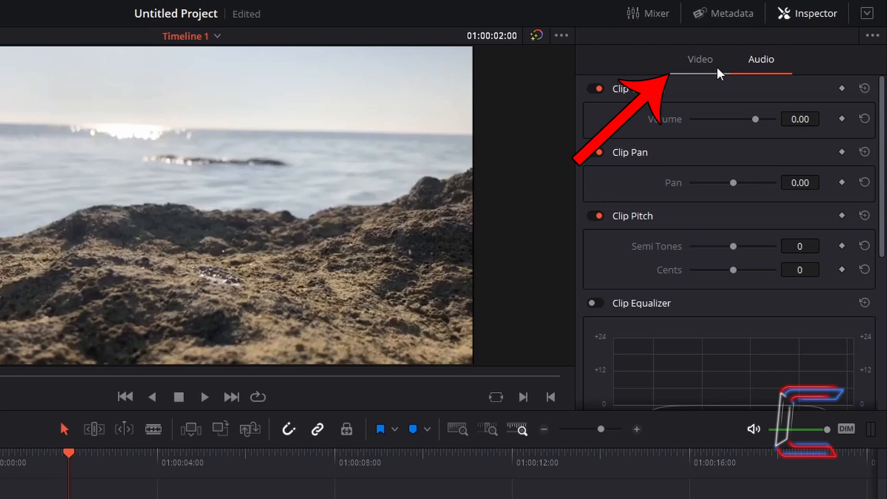
Step: Add a Zoom keyframe in the Inspector's Video tab at the two-second cut
click(699, 59)
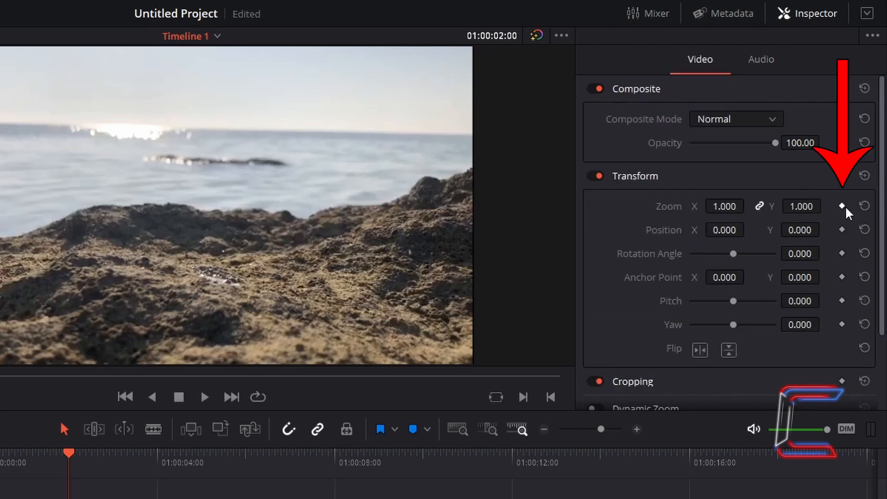
click(842, 206)
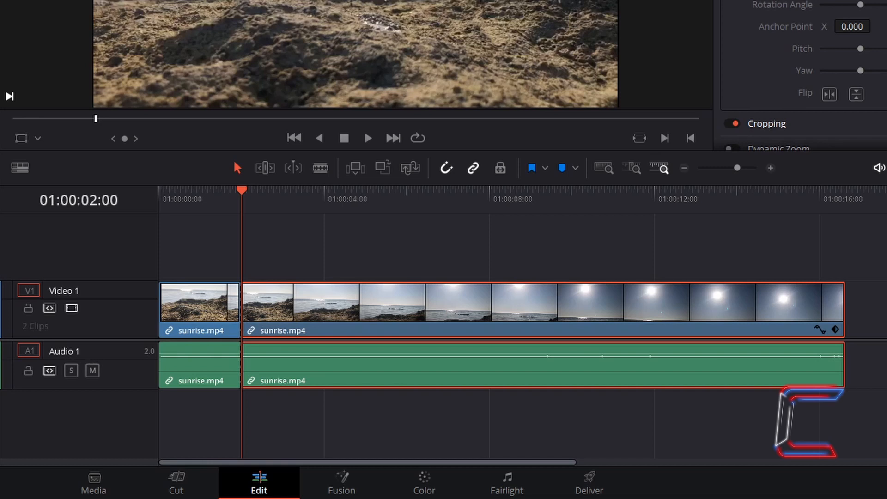
Step: Step forward to 01:00:02:08 and enter Zoom 1.3 on the second clip
key(L)
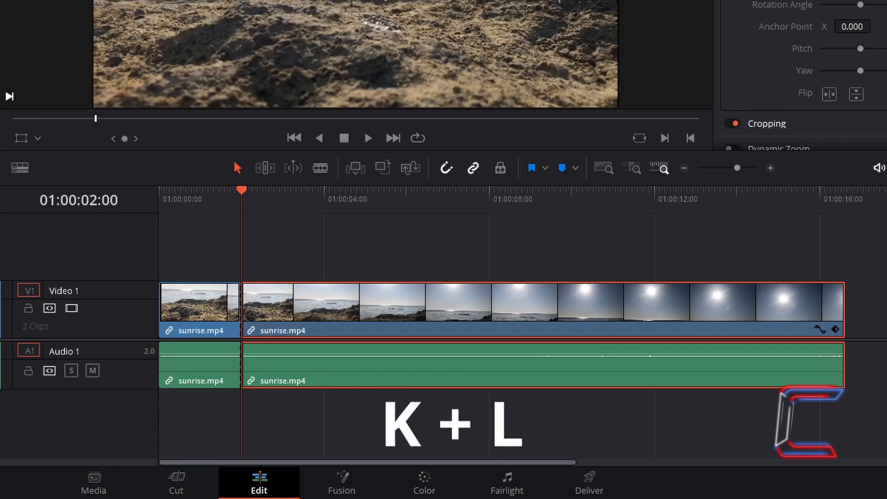
key(L)
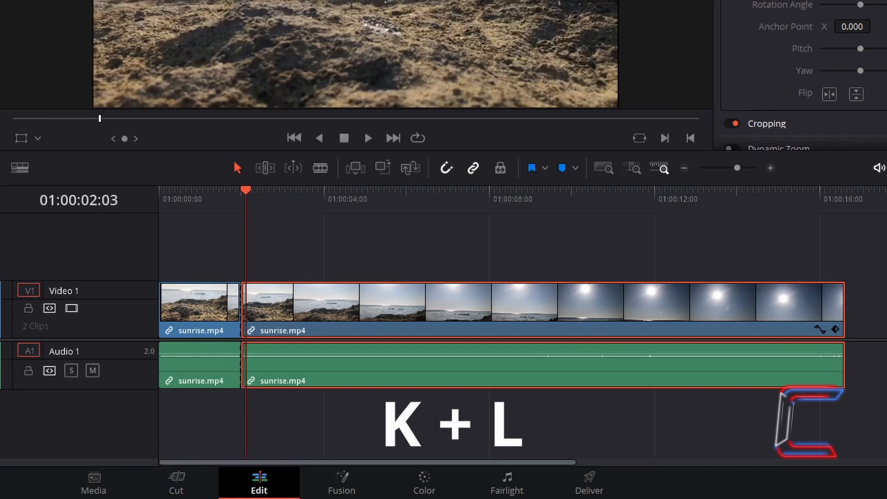
key(l)
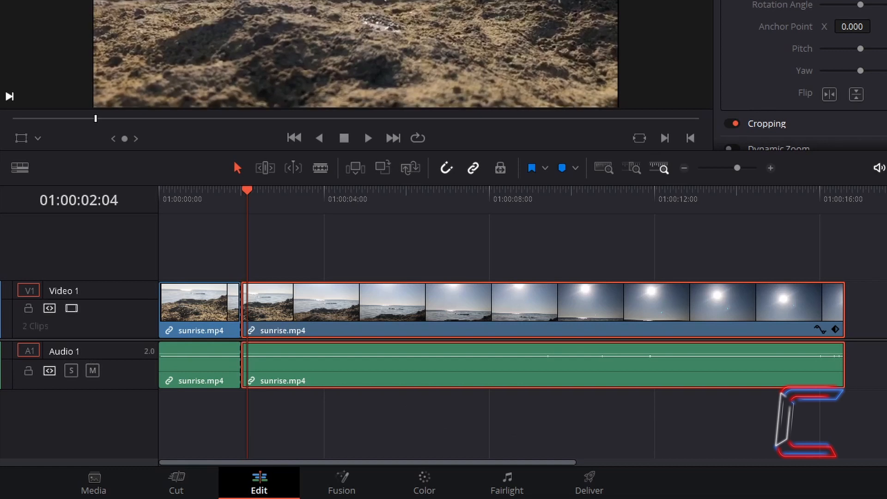
key(j)
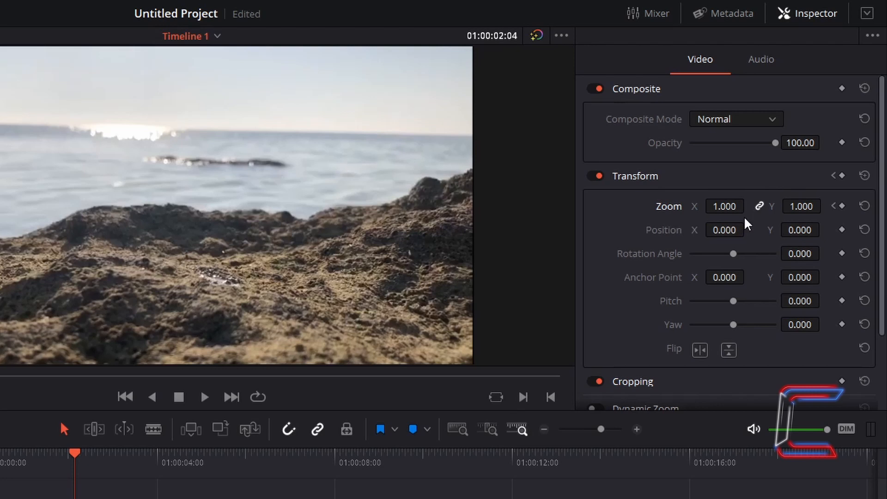
text(1.3)
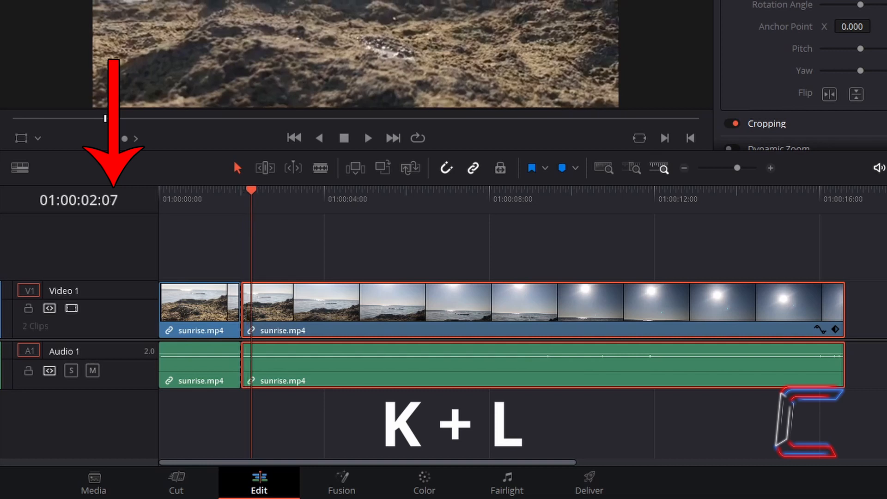
key(l)
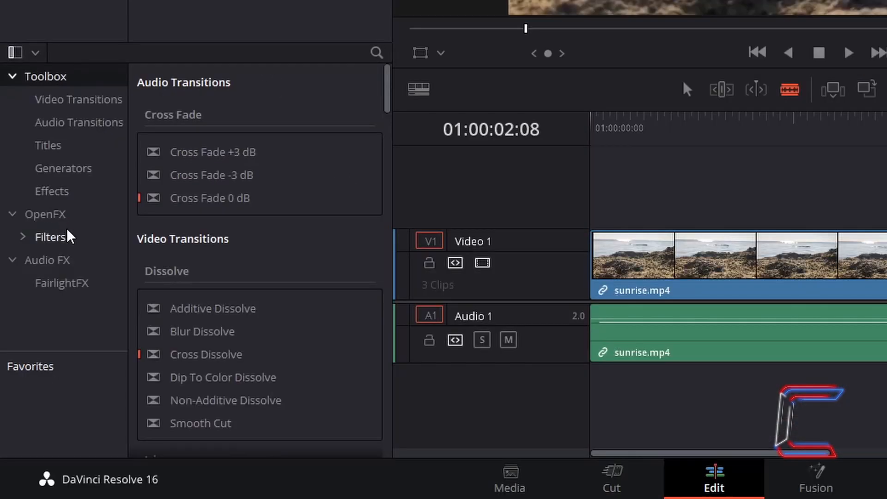
Step: Drag OpenFX Zoom Blur onto the eight-frame middle clip and show its properties
click(50, 236)
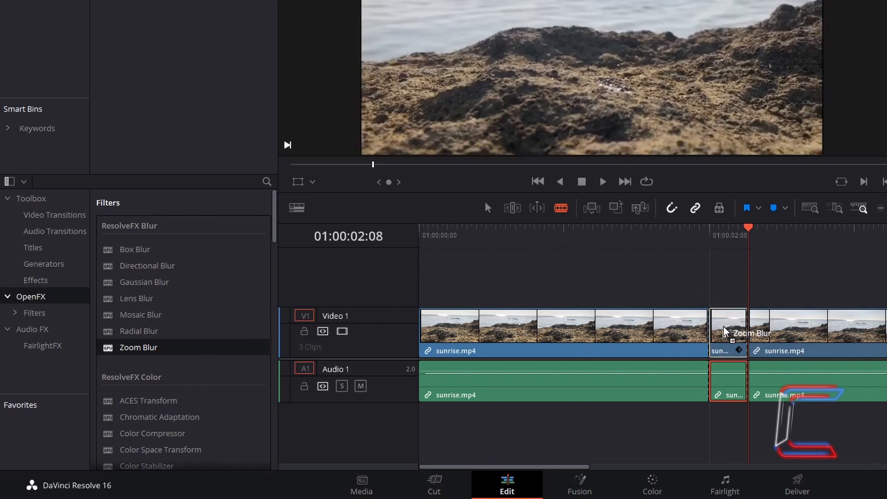
drag(139, 348, 728, 333)
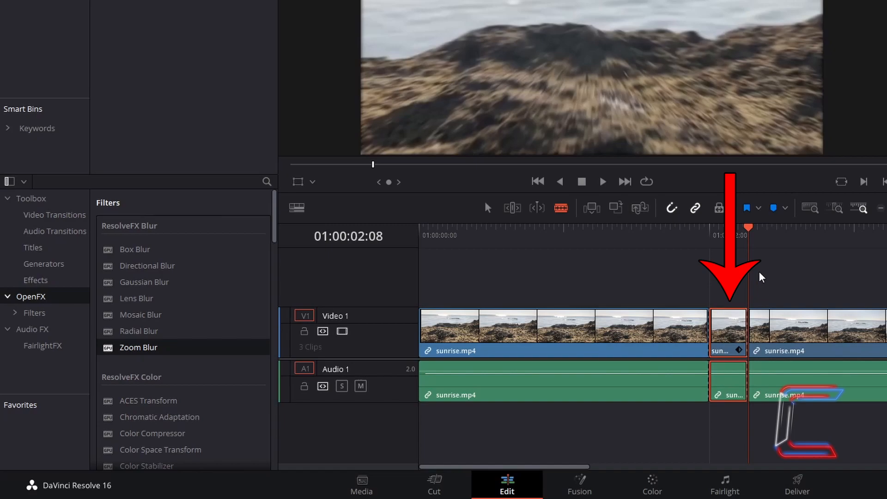
click(814, 13)
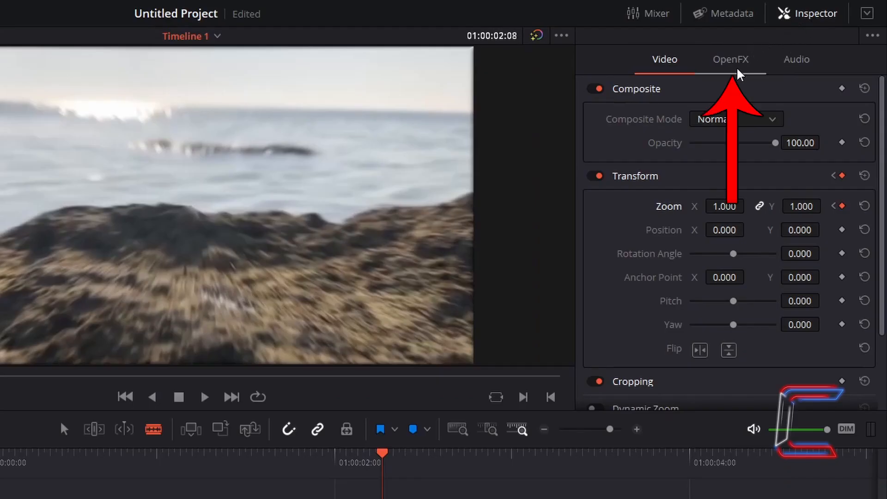
Step: Show the Inspector's OpenFX tab with Zoom Blur Smooth Strength 0.325
click(730, 59)
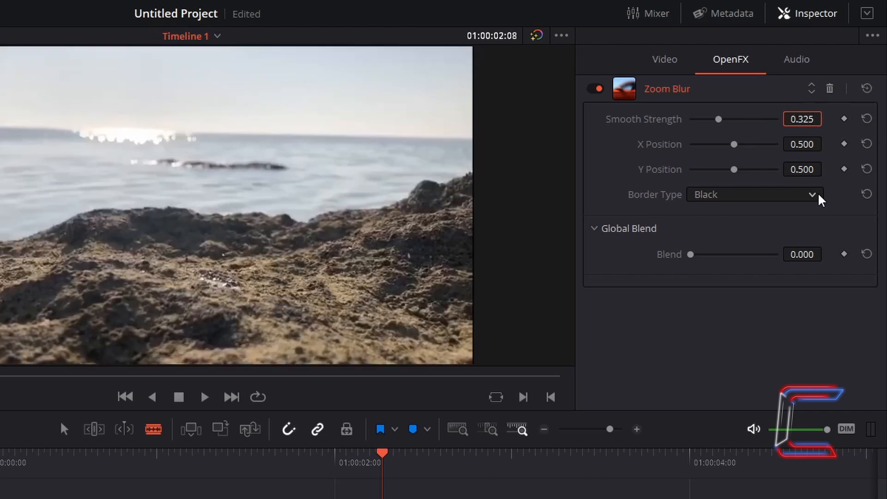
mouse_move(847, 132)
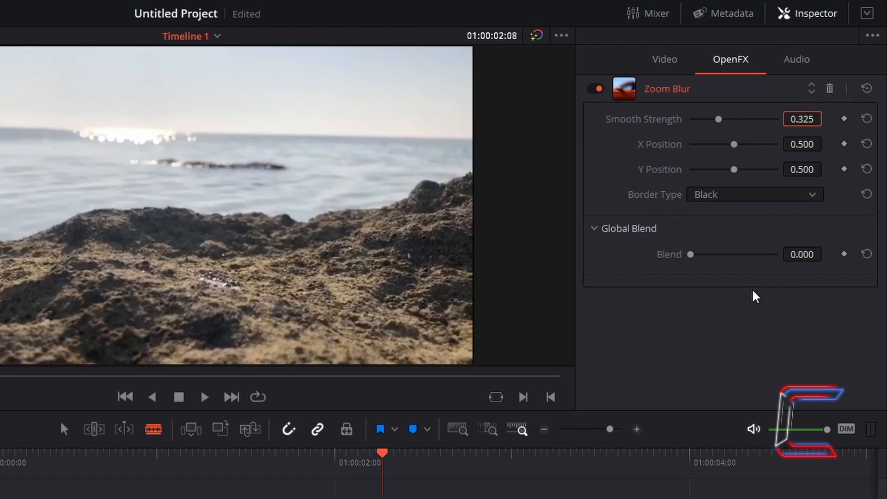
mouse_move(751, 299)
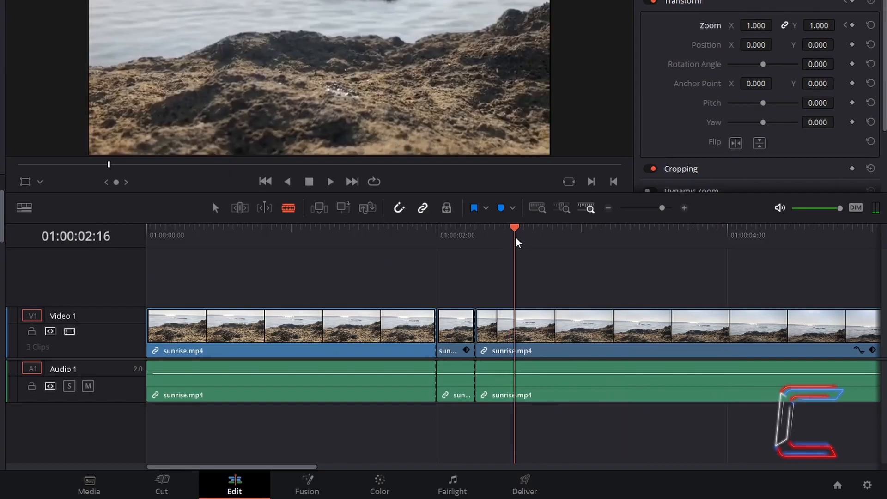
Step: Move the playhead to 01:00:04:00 on the ruler
click(728, 226)
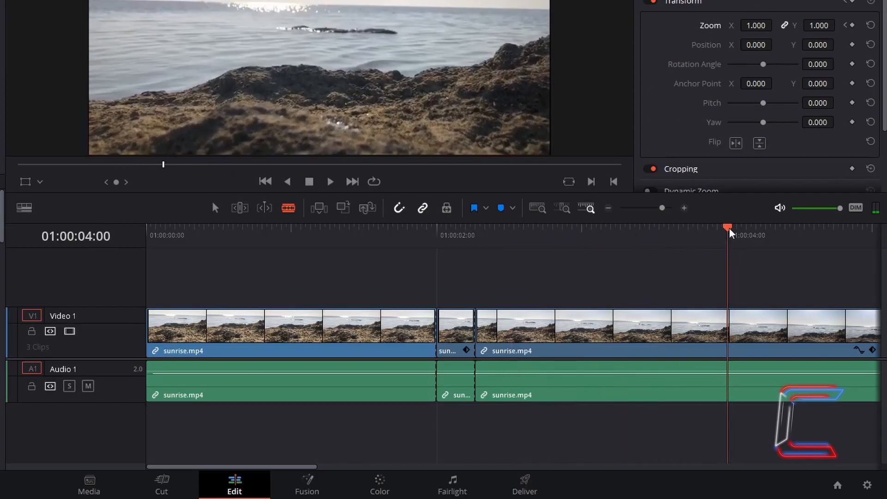
mouse_move(705, 262)
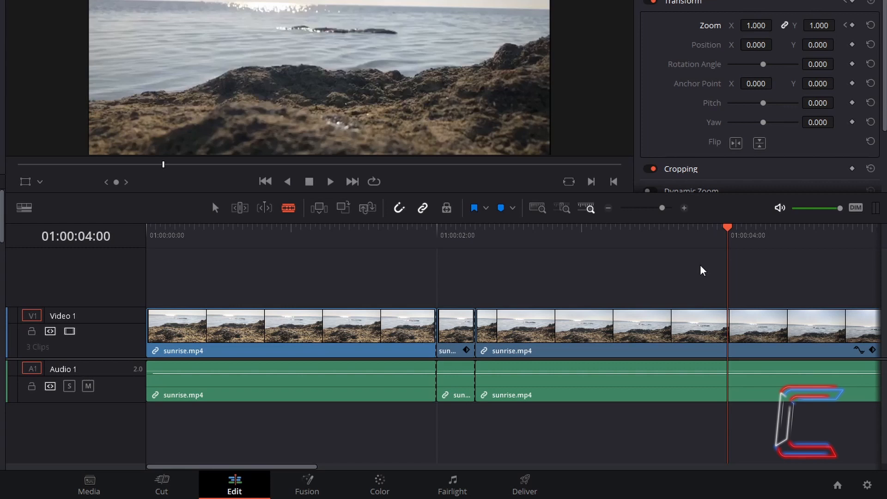
mouse_move(288, 207)
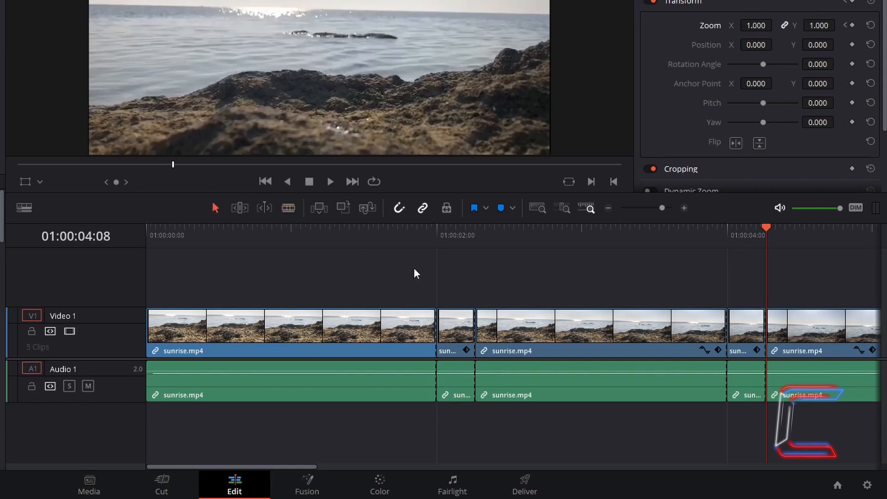
Step: Copy the first eight-frame clip and Alt+V paste attributes onto the second
click(455, 326)
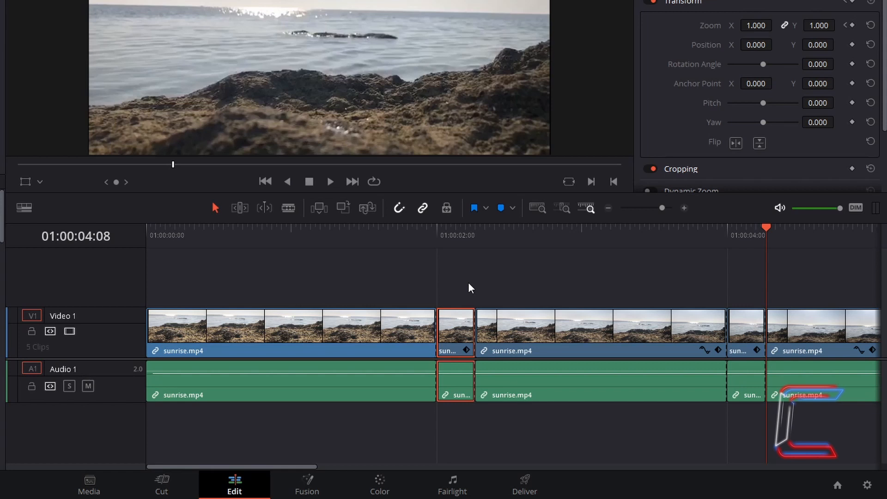
key(ctrl+c)
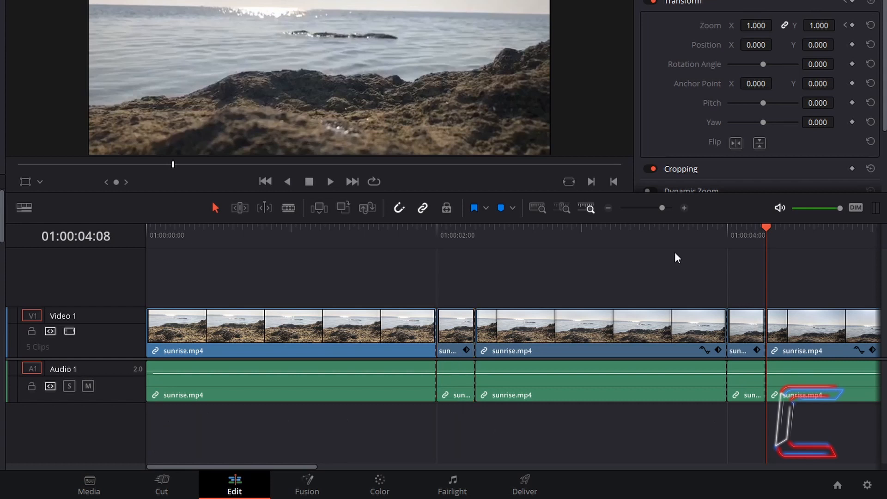
mouse_move(736, 284)
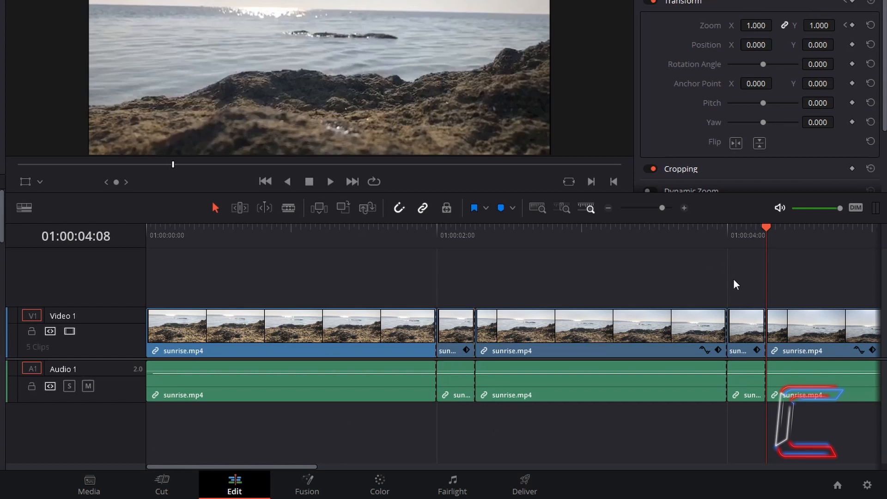
click(746, 334)
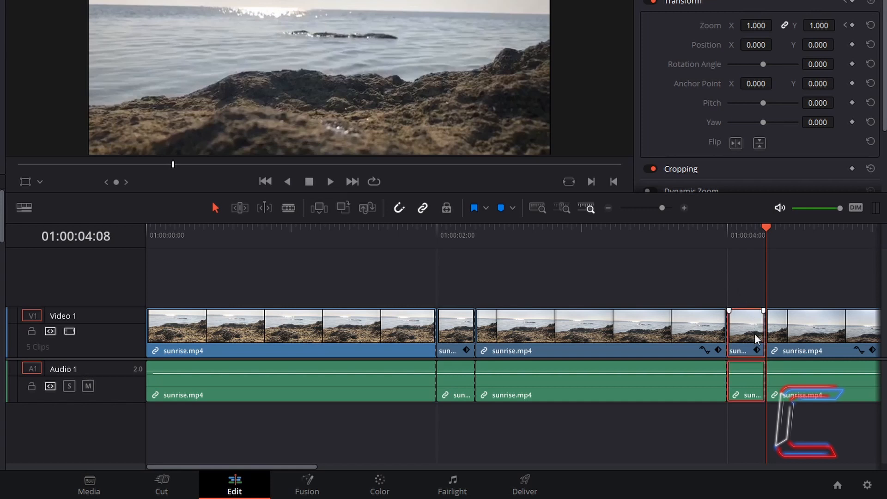
key(alt+v)
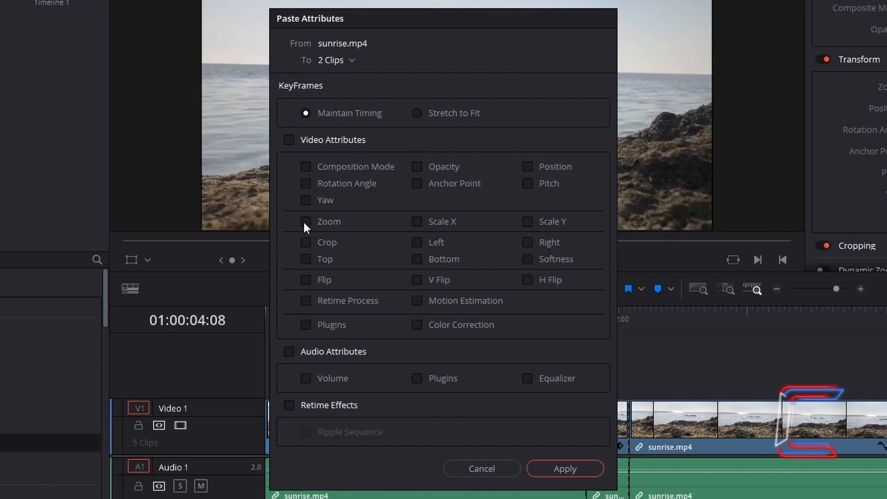
Step: Tick Zoom and Plugins under Video Attributes in Paste Attributes
click(306, 222)
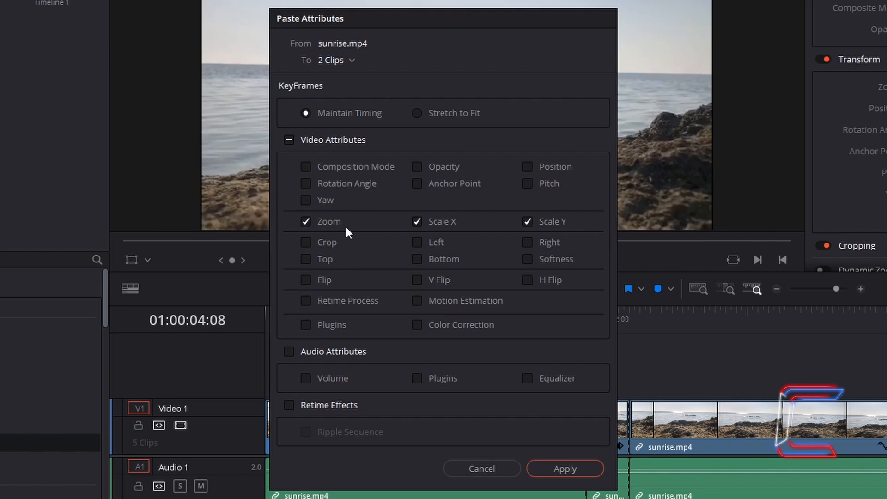
mouse_move(581, 228)
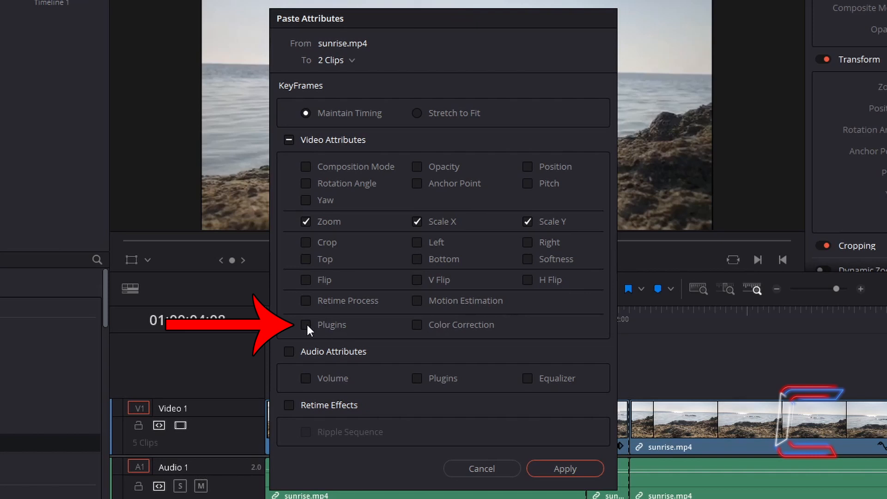
click(305, 324)
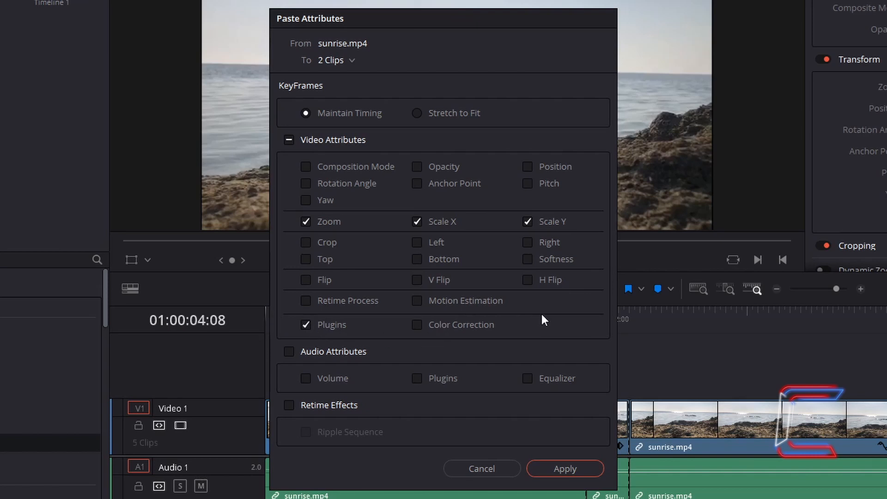
mouse_move(511, 390)
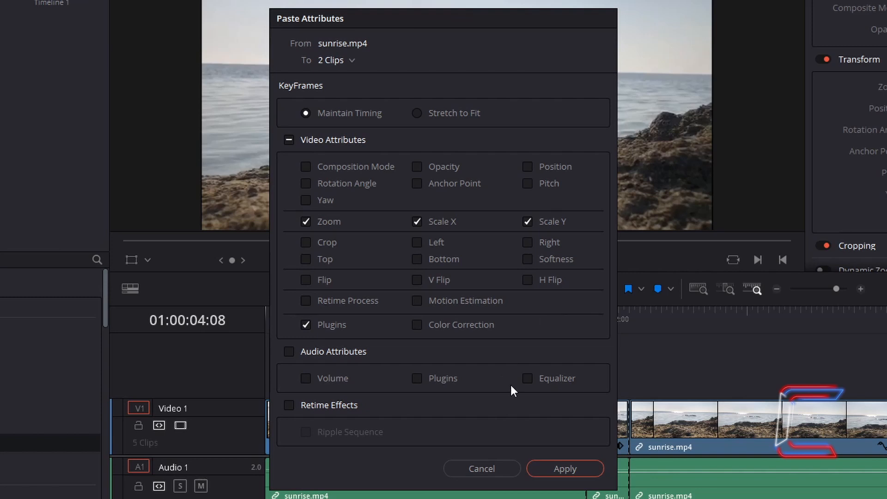